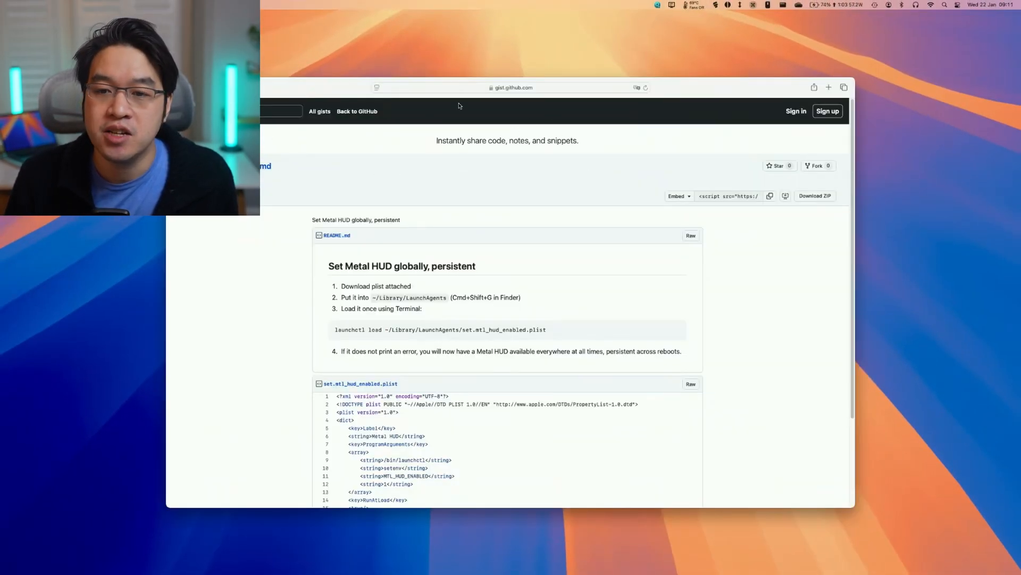
Review the Metal HUD gist's README steps and plist contents, then download its ZIP
{"action": "left_click", "coordinate": [512, 87]}
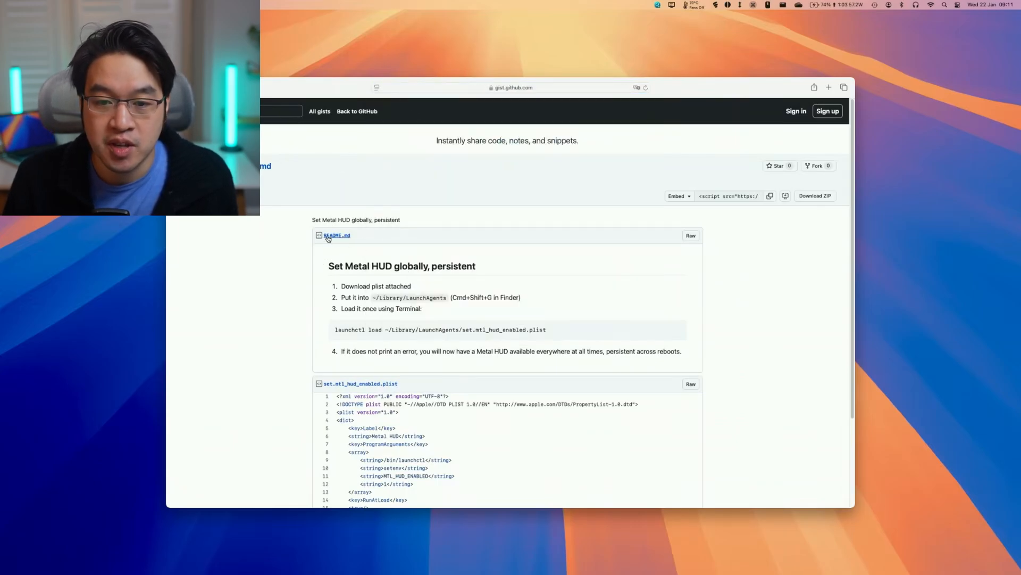
{"action": "scroll", "scroll_direction": "down", "scroll_amount": 3}
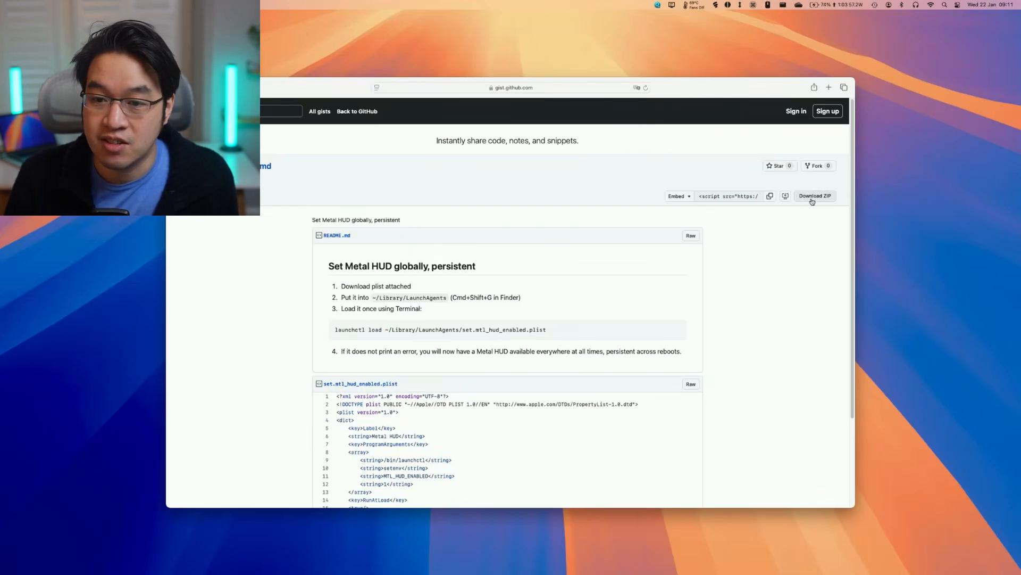
{"action": "scroll", "scroll_direction": "down", "scroll_amount": 3}
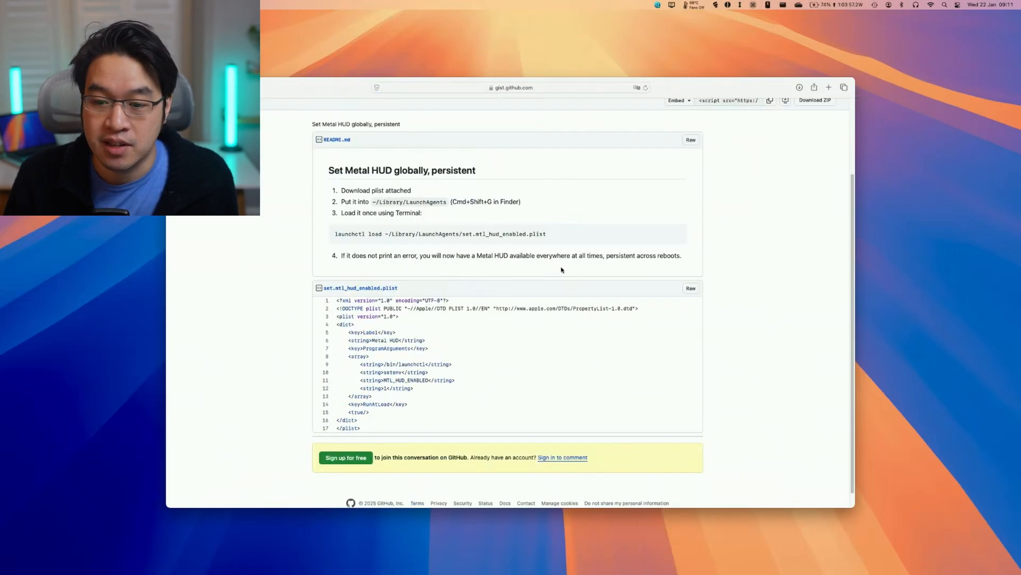
{"action": "mouse_move", "coordinate": [58, 557]}
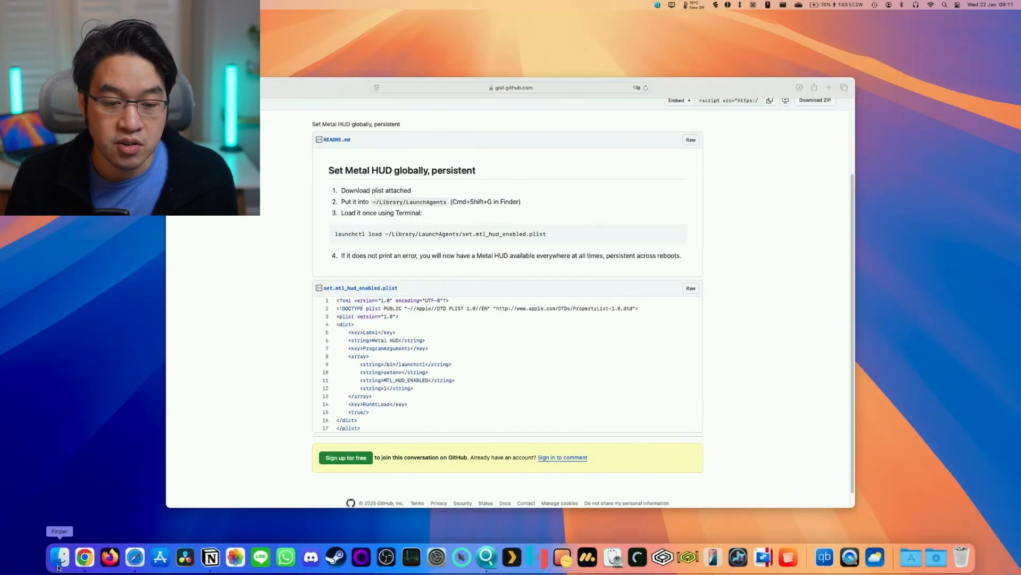
Unzip the downloaded gist archive in Downloads and expand its folder to show README.md and set.mtl_hud_enabled.plist
{"action": "left_click", "coordinate": [59, 557]}
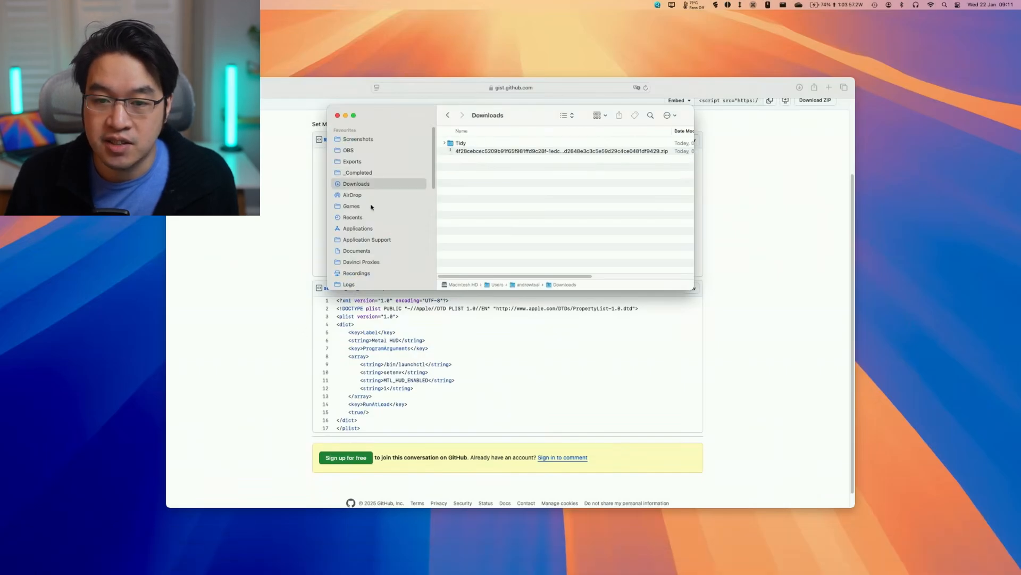
{"action": "left_click", "coordinate": [560, 150]}
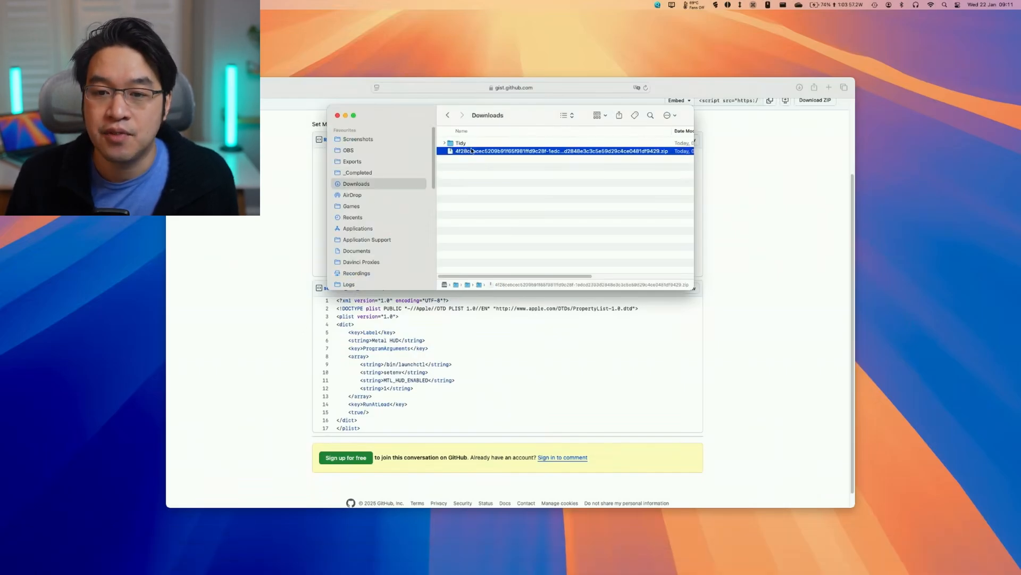
{"action": "double_click", "coordinate": [560, 151]}
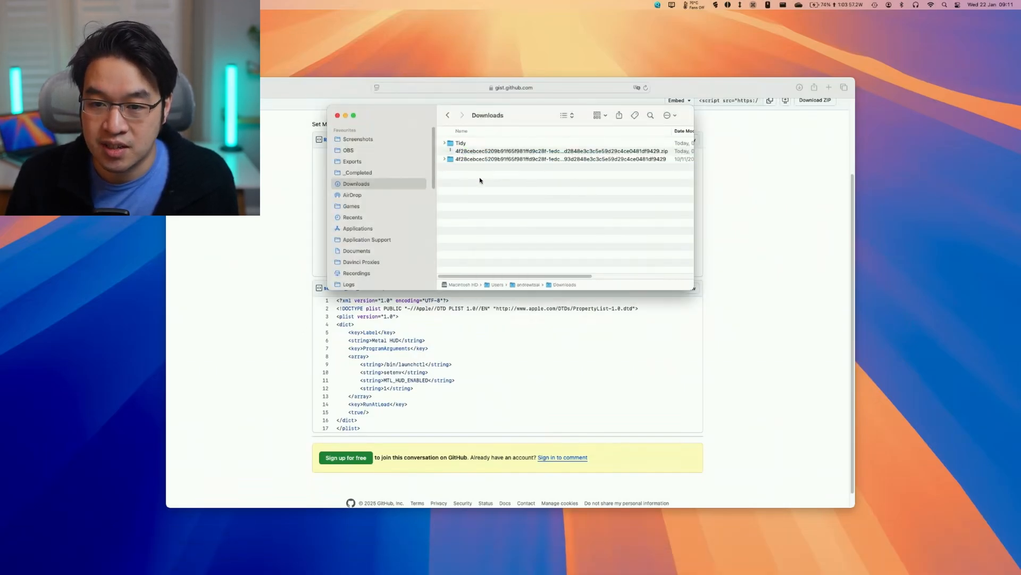
{"action": "left_click", "coordinate": [445, 159]}
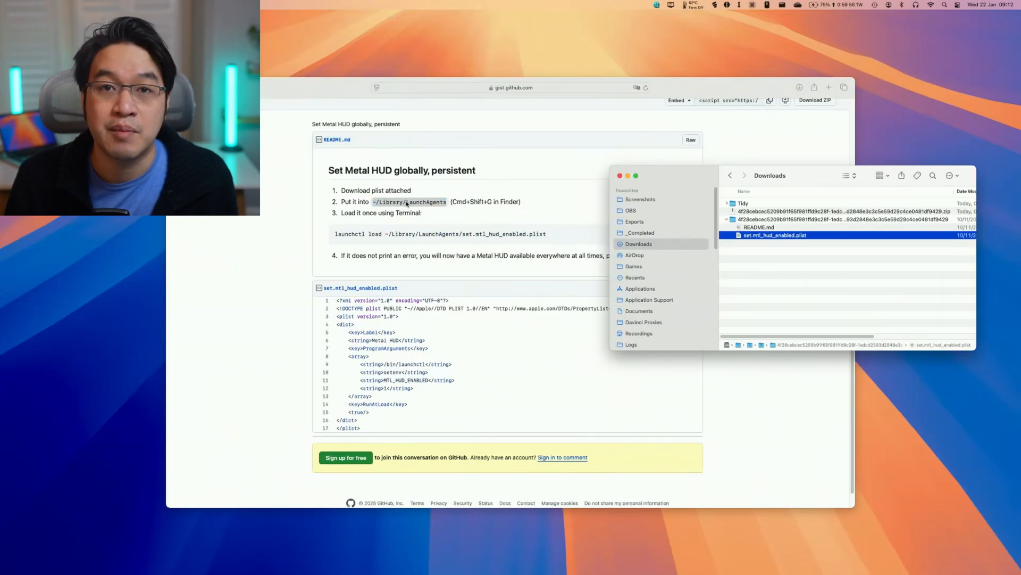
{"action": "mouse_move", "coordinate": [676, 180]}
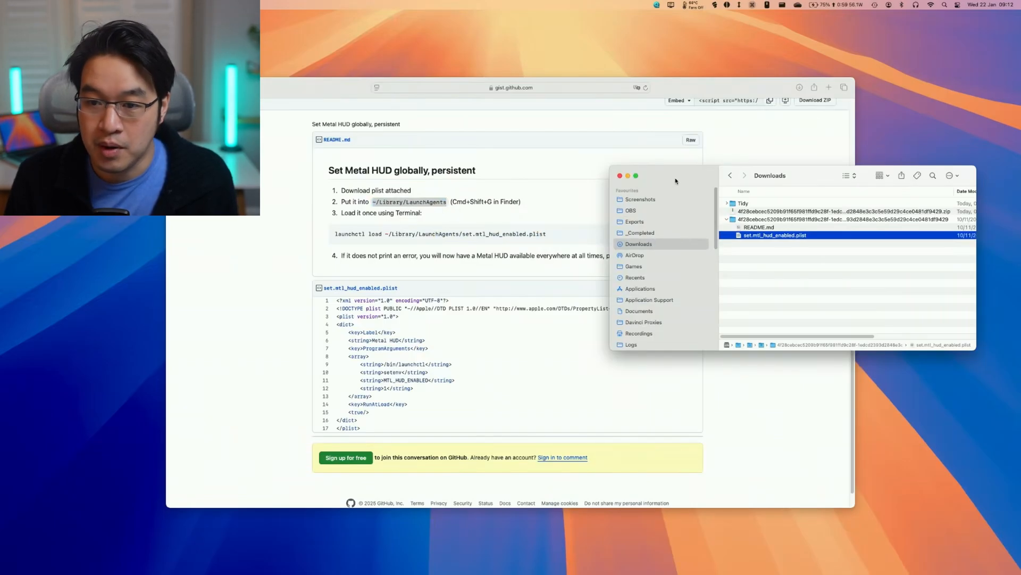
Navigate Finder to ~/Library/LaunchAgents via Go to Folder
{"action": "key", "text": "cmd"}
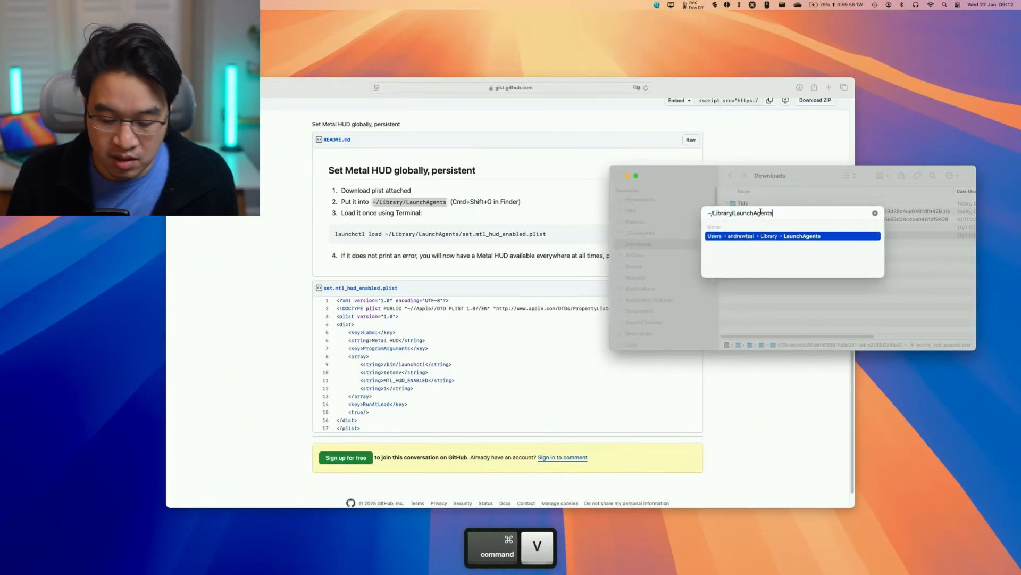
{"action": "key", "text": "return"}
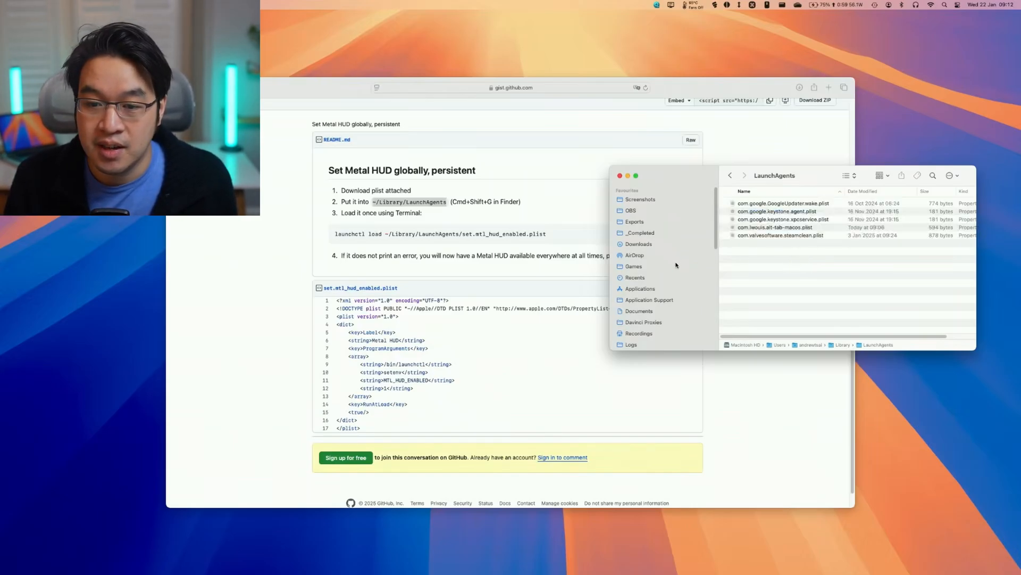
{"action": "mouse_move", "coordinate": [745, 282]}
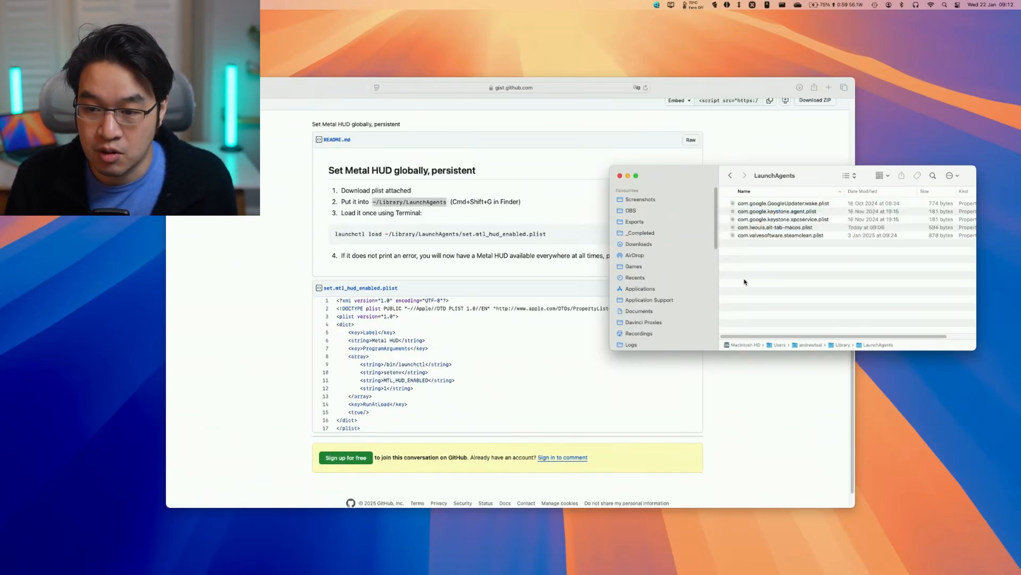
{"action": "mouse_move", "coordinate": [729, 197]}
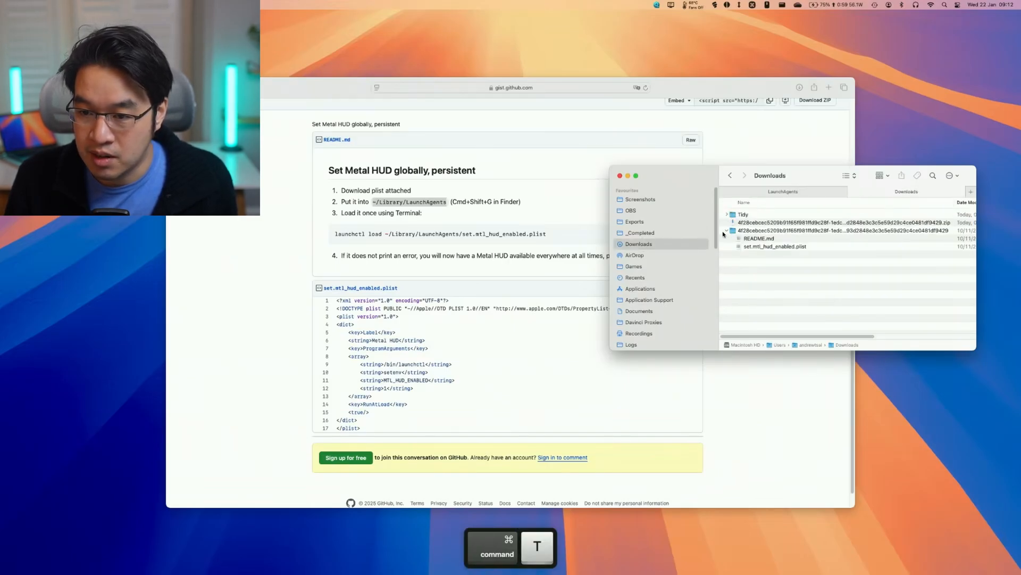
Copy set.mtl_hud_enabled.plist from Downloads and paste it into the LaunchAgents folder
{"action": "right_click", "coordinate": [774, 246]}
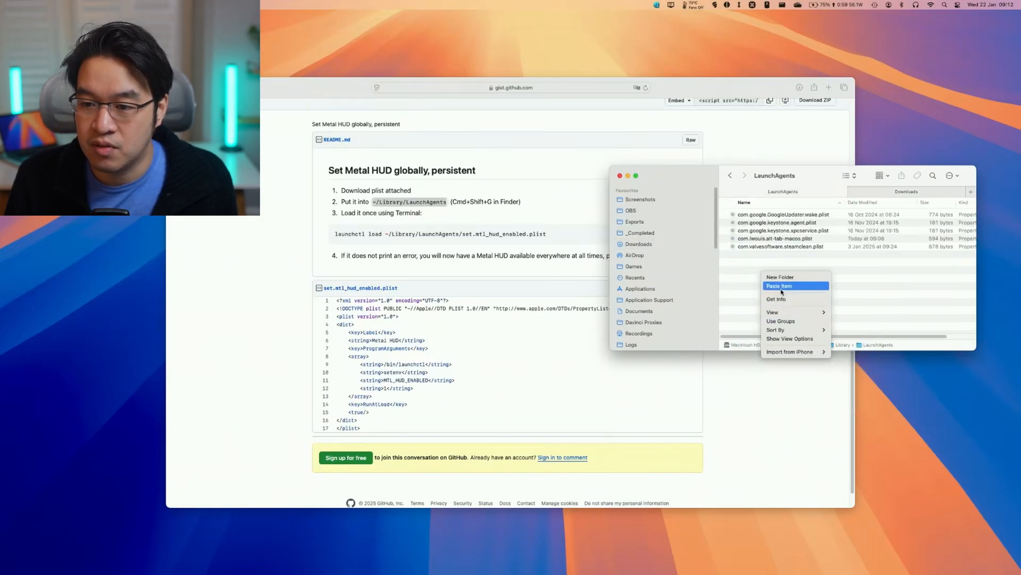
{"action": "left_click", "coordinate": [780, 285]}
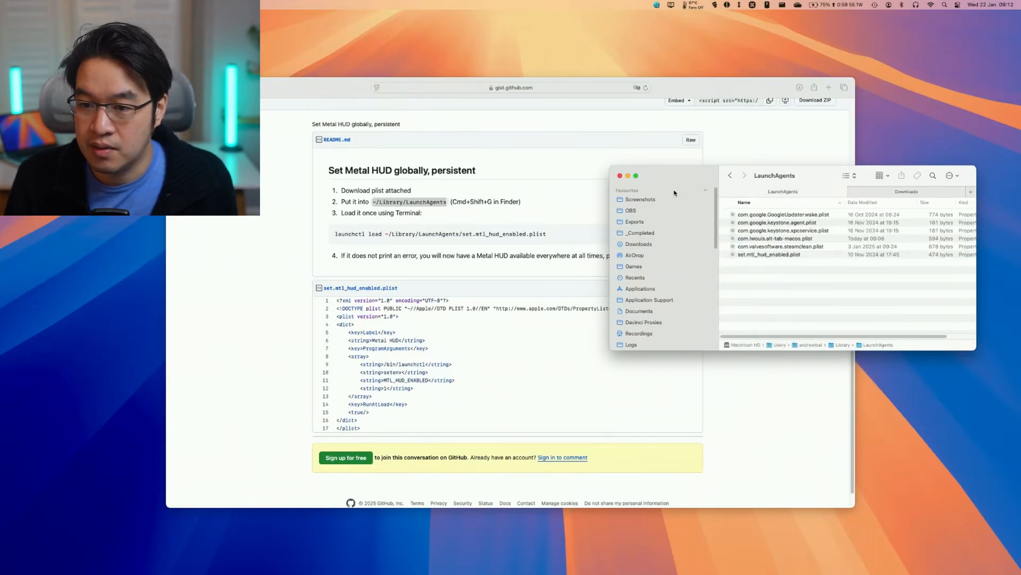
{"action": "mouse_move", "coordinate": [799, 64]}
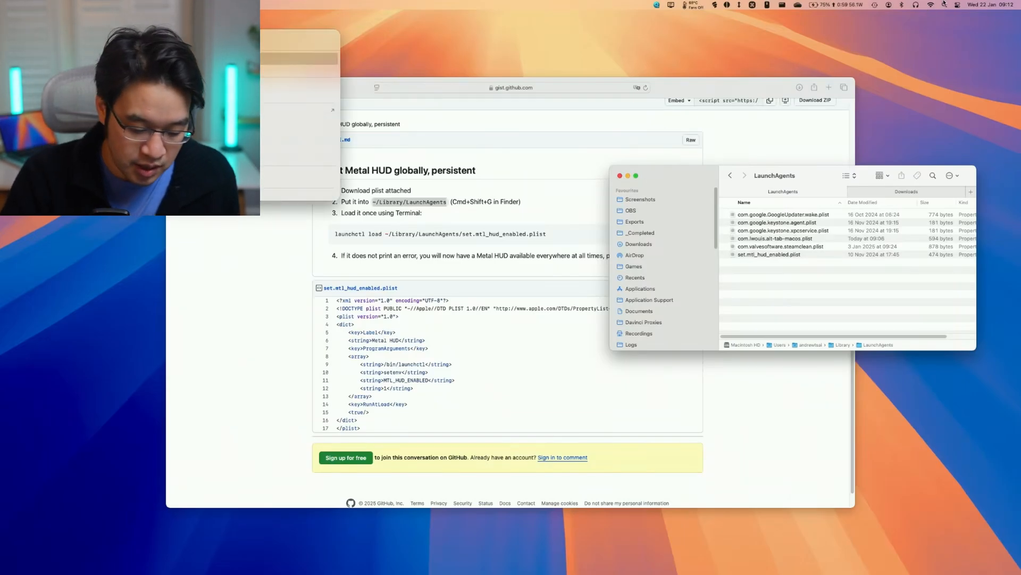
Run launchctl load ~/Library/LaunchAgents/set.mtl_hud_enabled.plist in Terminal
{"action": "key", "text": "n"}
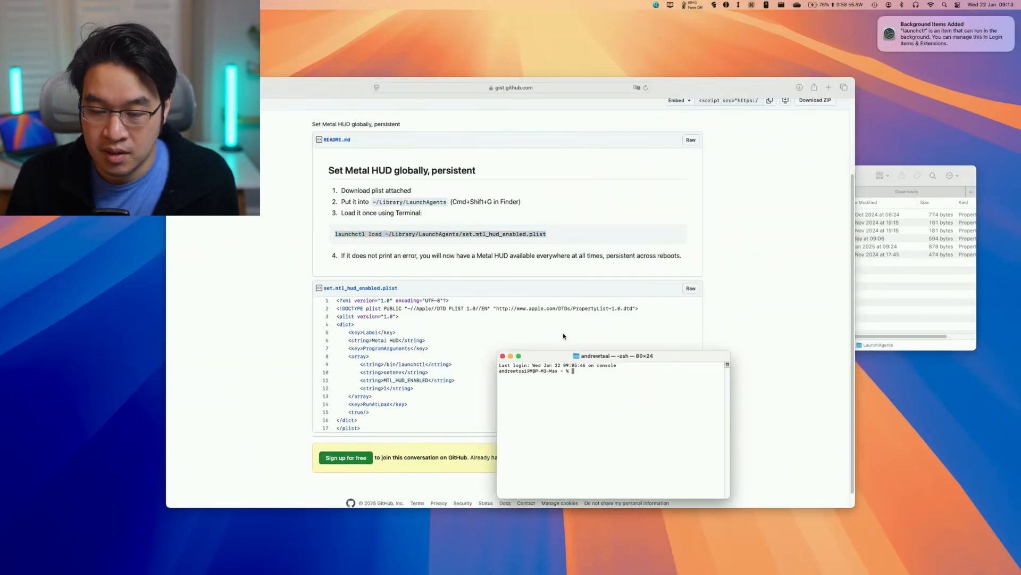
{"action": "type", "text": "launchctl load ~/Library/LaunchAgents/set.mtl_hud_enabled.plist"}
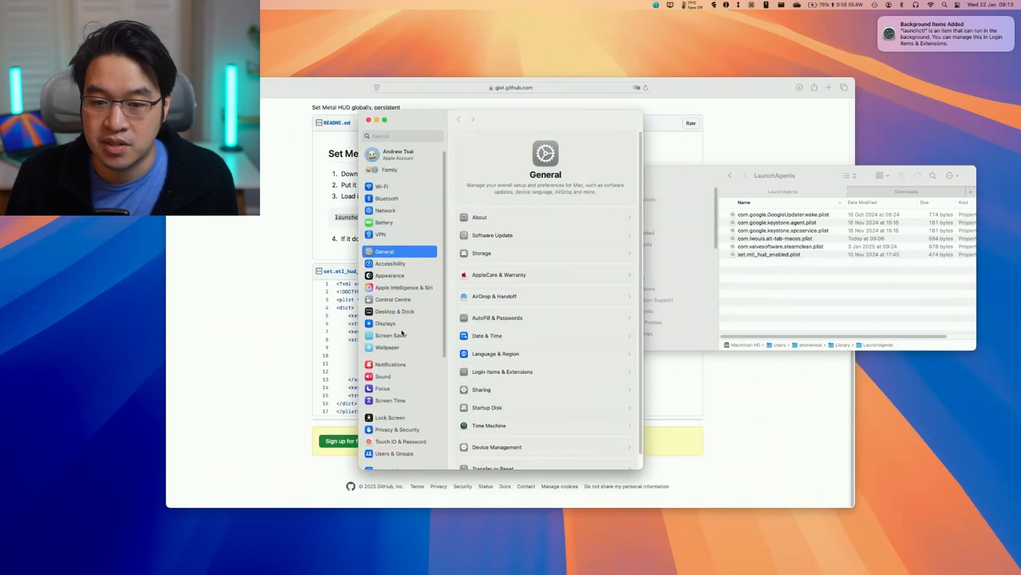
View Login Items & Extensions in System Settings to check the background items
{"action": "left_click", "coordinate": [501, 372]}
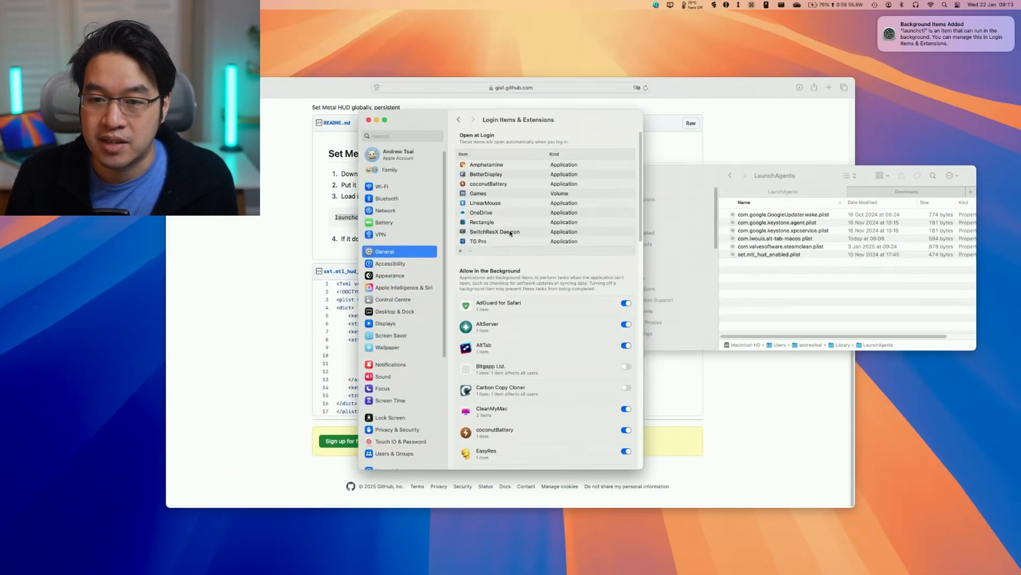
{"action": "left_click", "coordinate": [368, 119]}
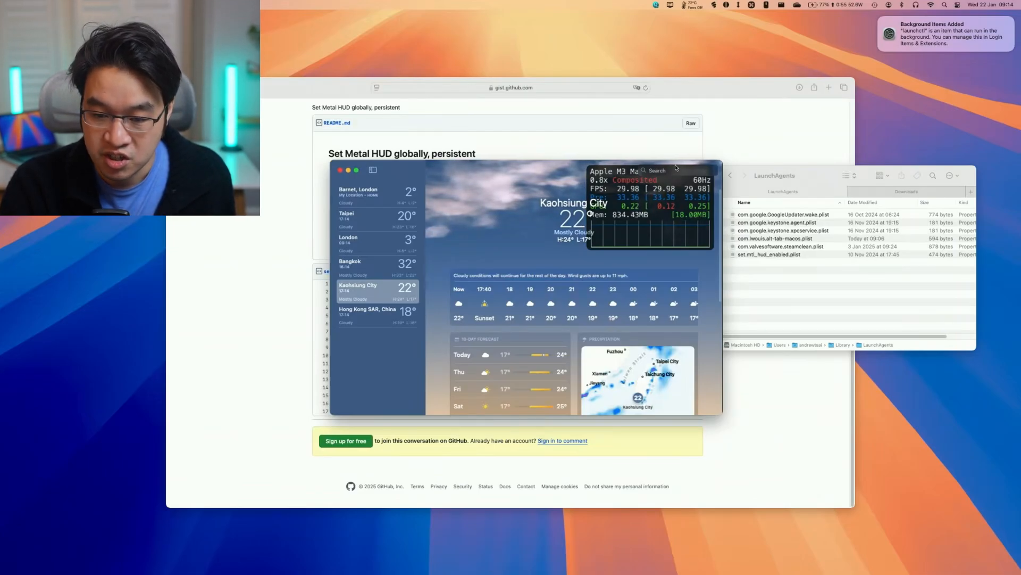
Observe the Metal HUD overlay showing Apple M3 Max FPS and memory stats over the Weather forecast
{"action": "key", "text": "f9"}
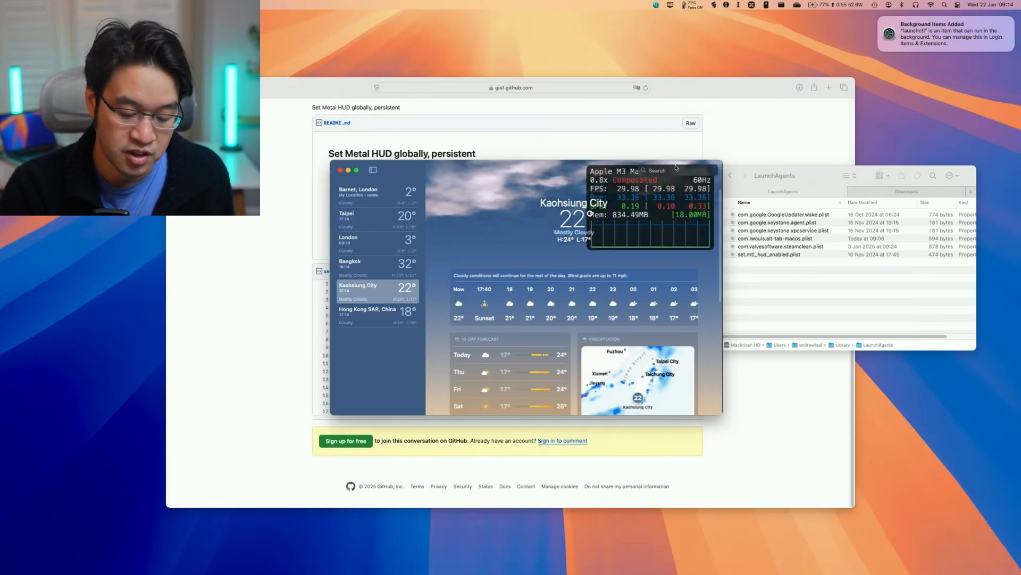
{"action": "key", "text": "F7"}
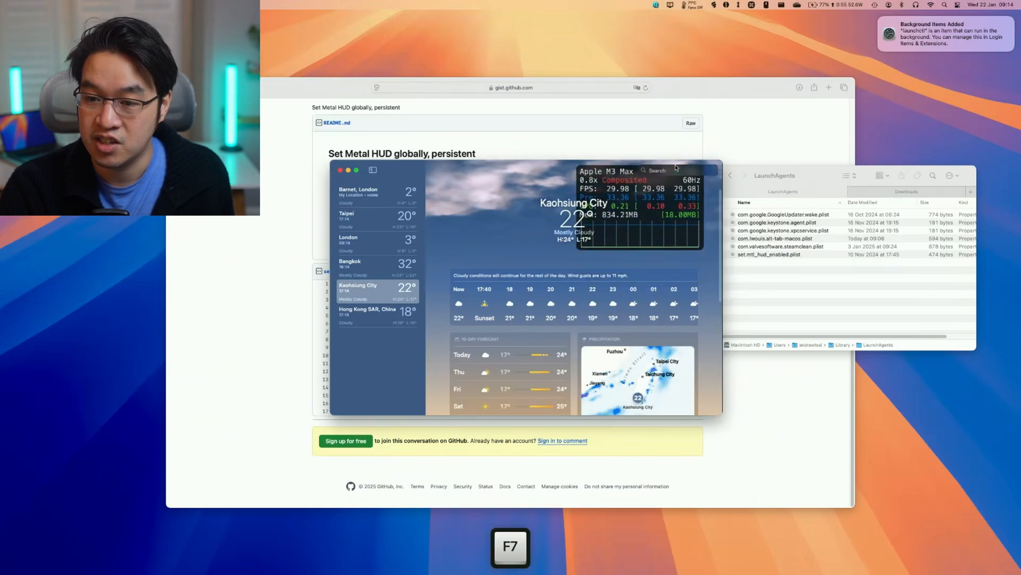